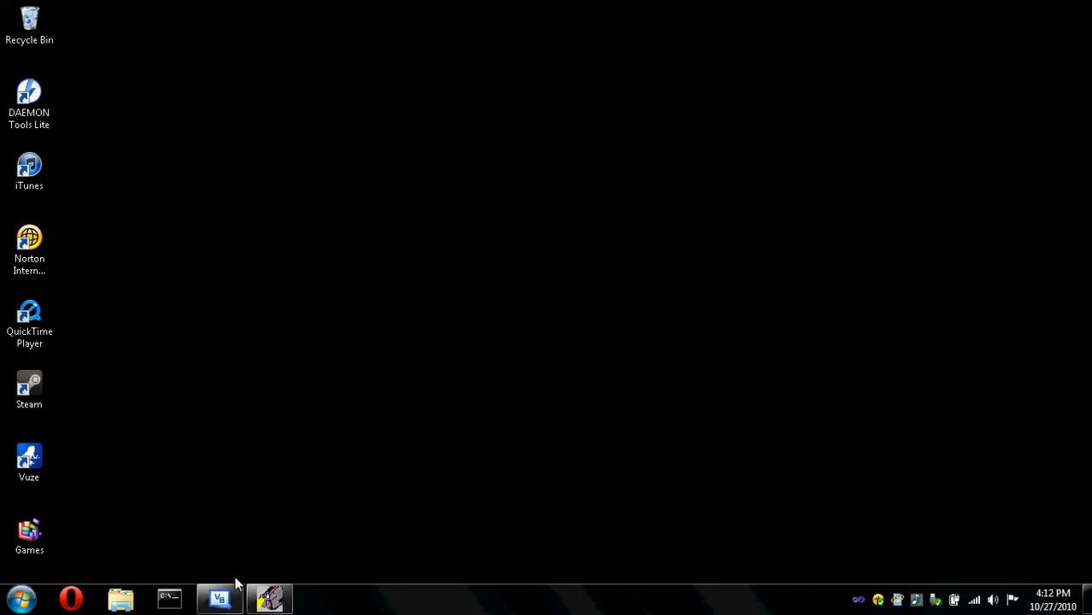
Step: Restore the Visual Basic IDE from the taskbar, showing Form1.vb in Design view
click(222, 598)
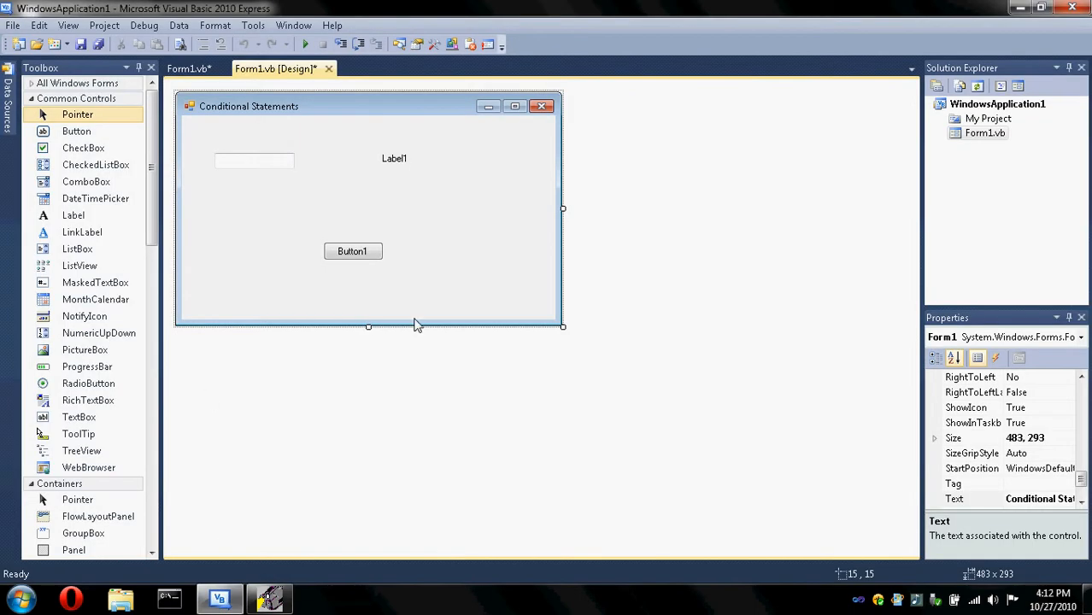
mouse_move(472, 338)
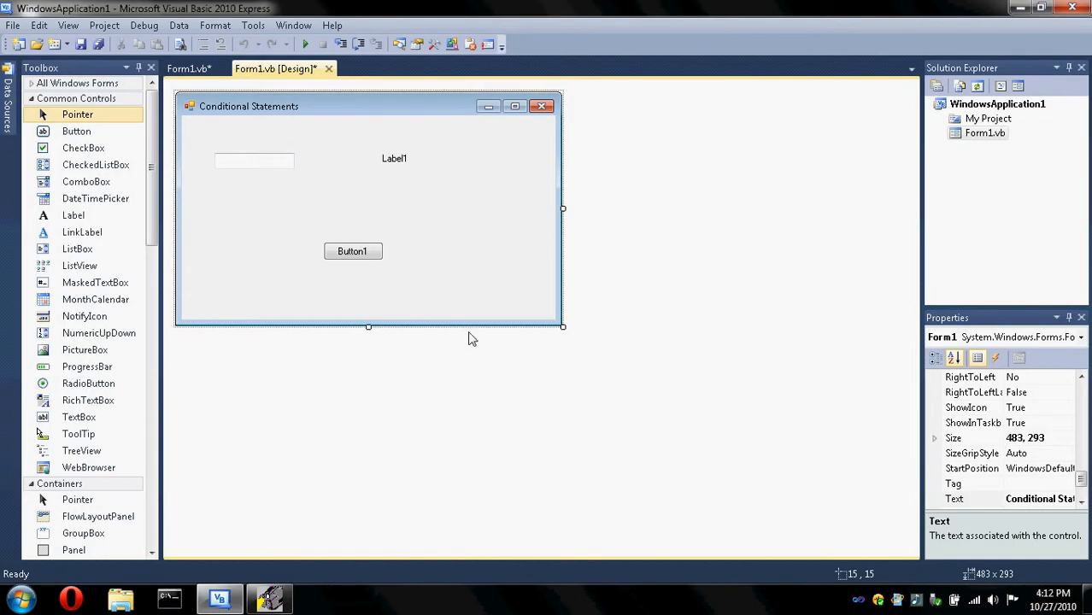
mouse_move(396, 248)
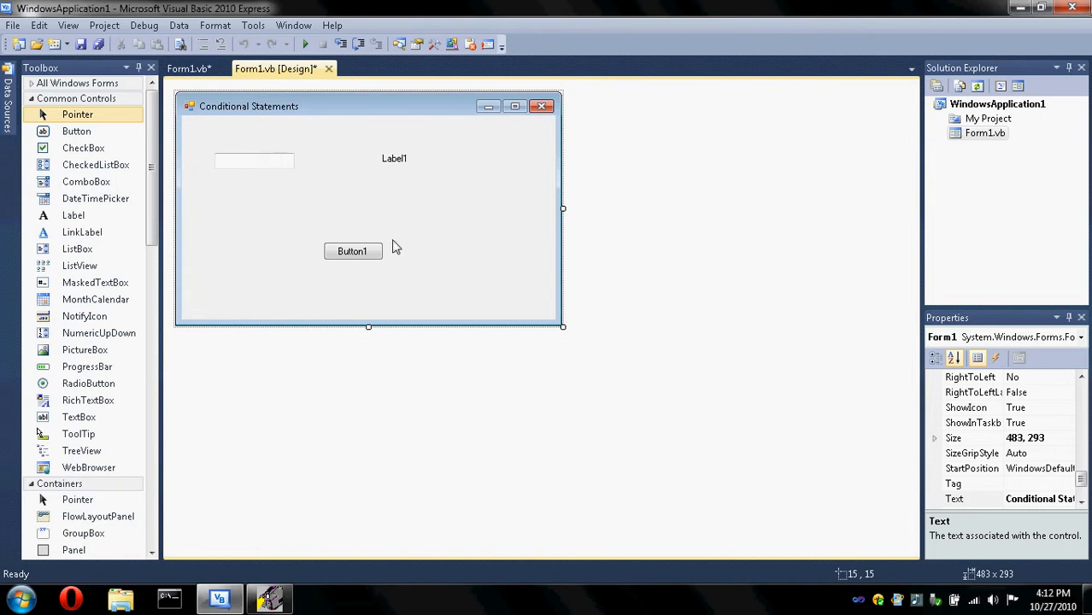
mouse_move(243, 195)
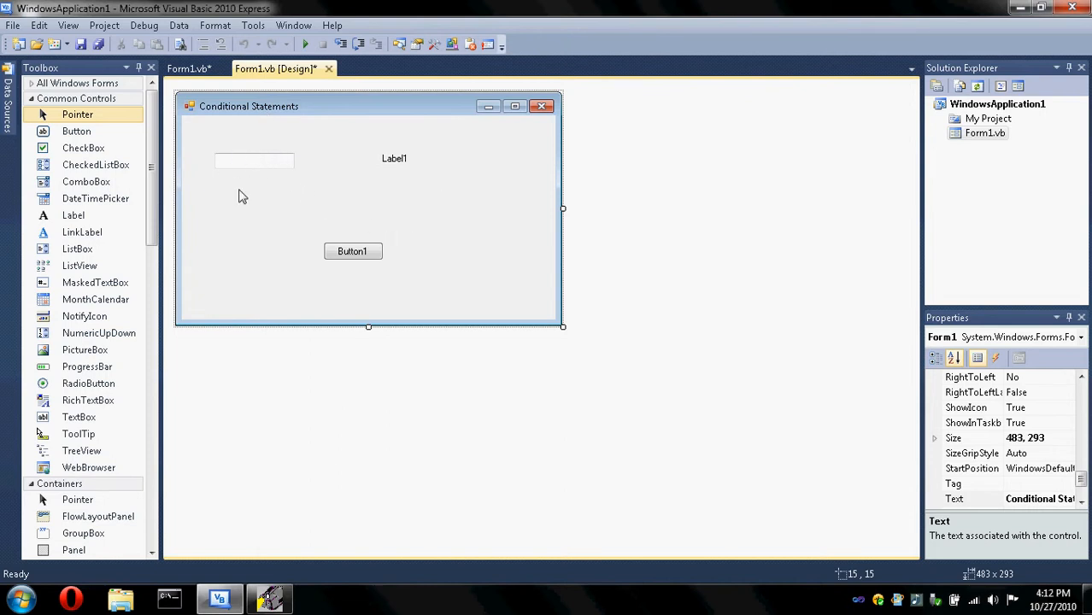
mouse_move(86, 334)
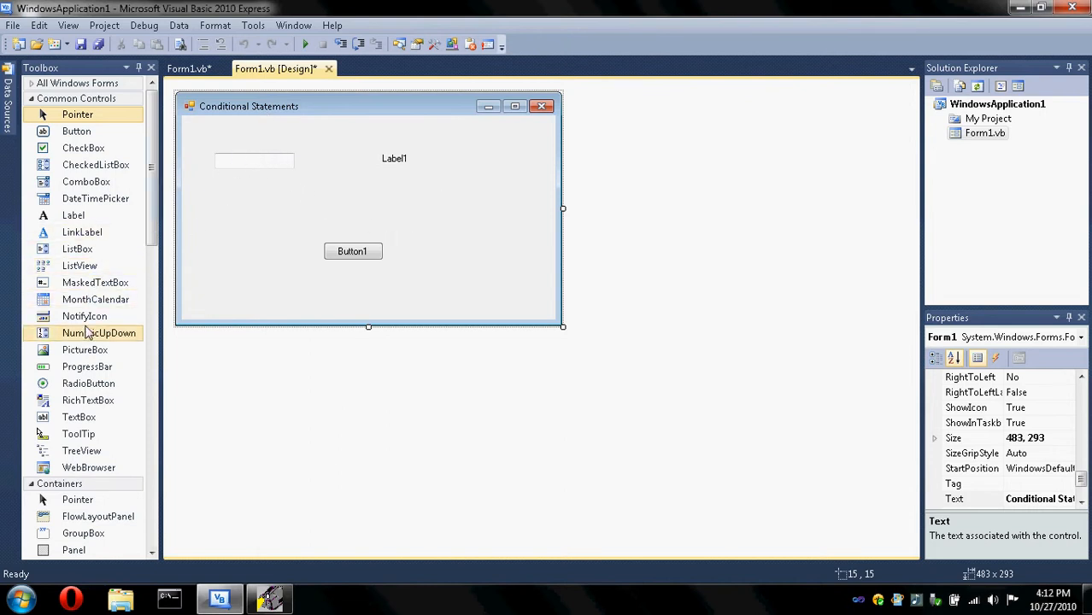
mouse_move(397, 185)
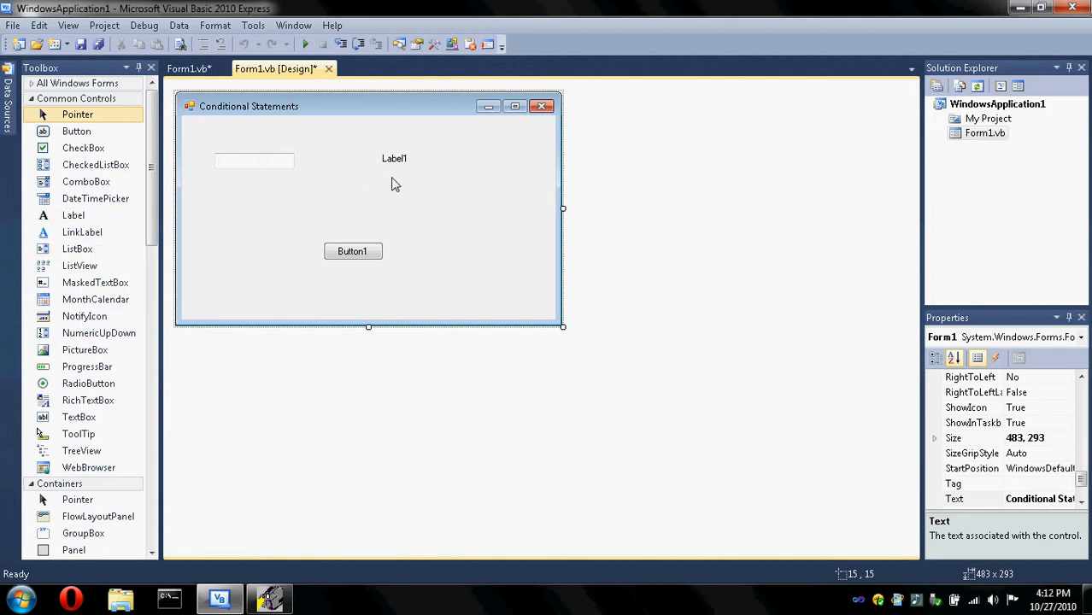
mouse_move(263, 205)
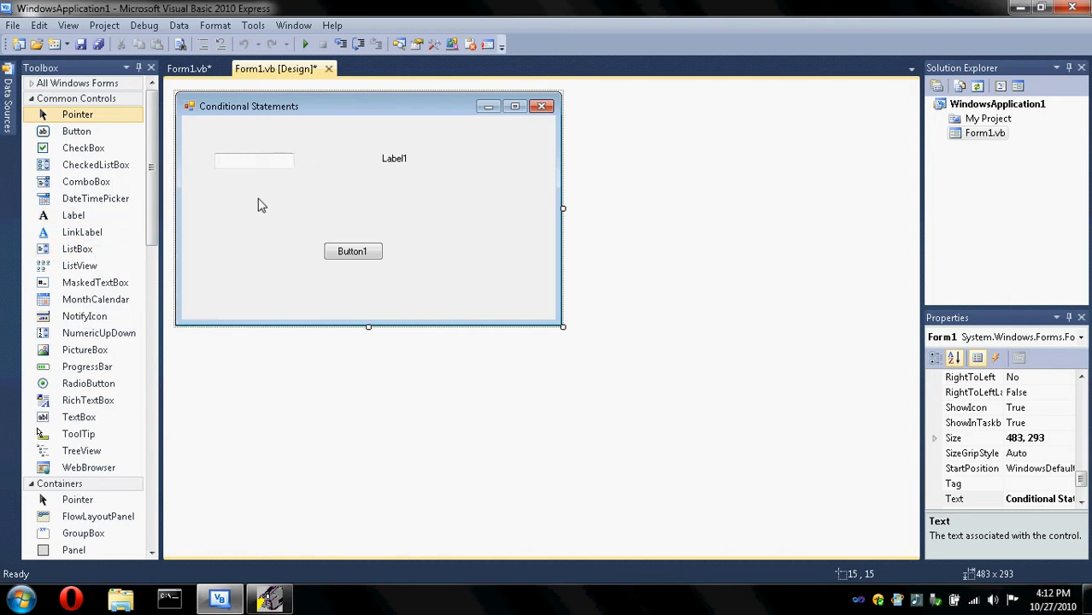
mouse_move(110, 202)
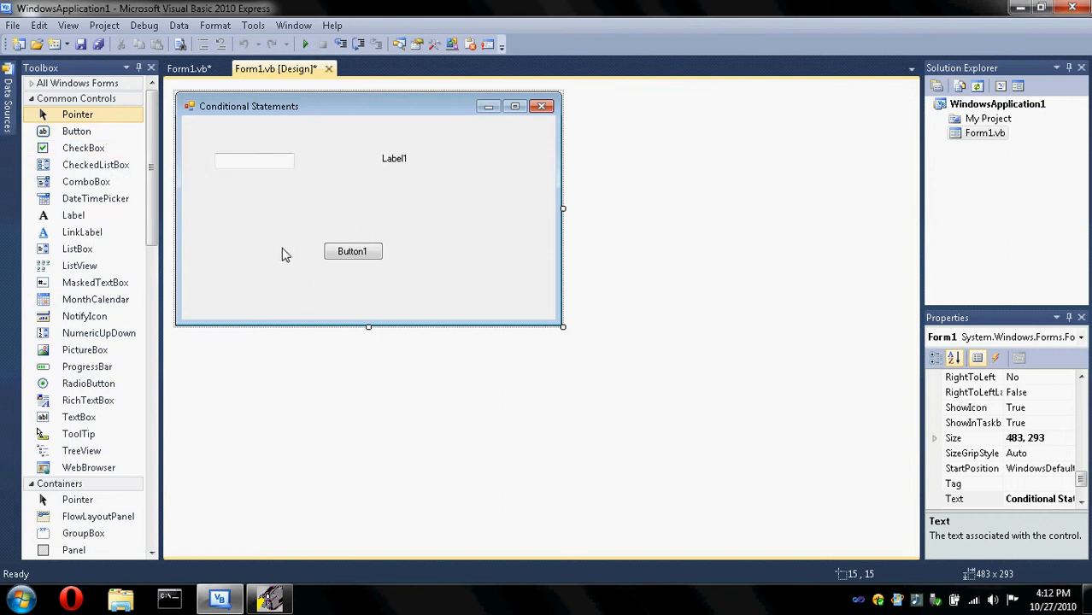
mouse_move(337, 242)
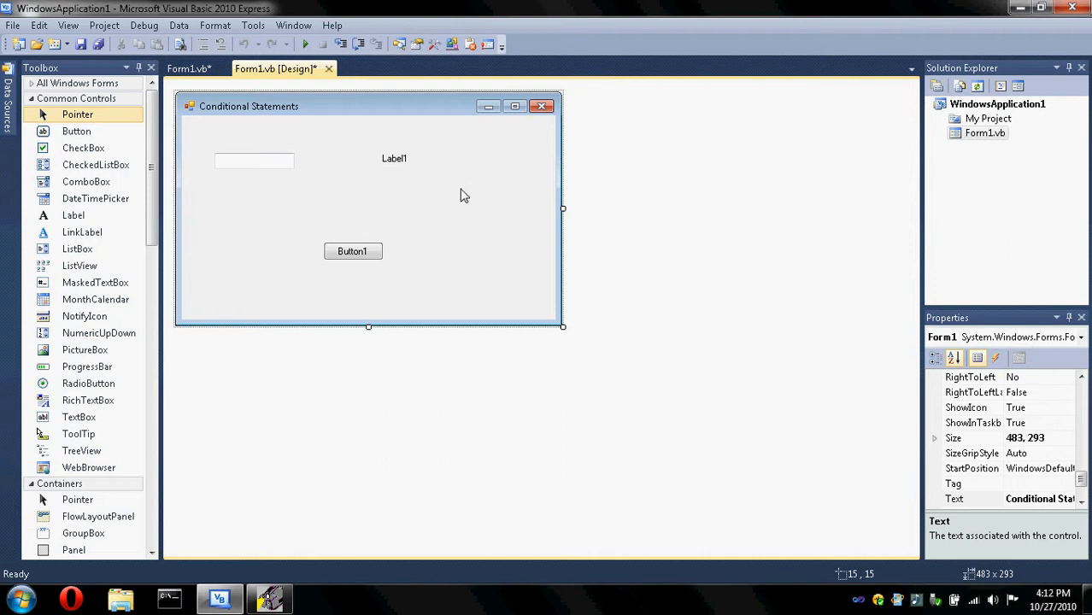
mouse_move(345, 250)
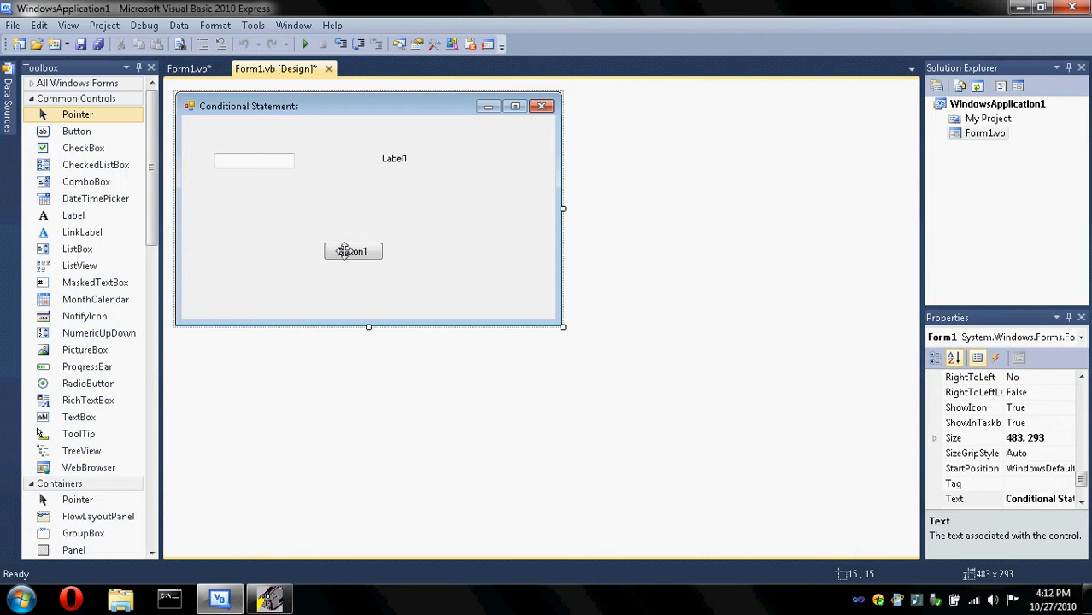
Step: In a new Button1_Click handler, declare Dim Amount = Val(TextBox1.Text)
double_click(352, 250)
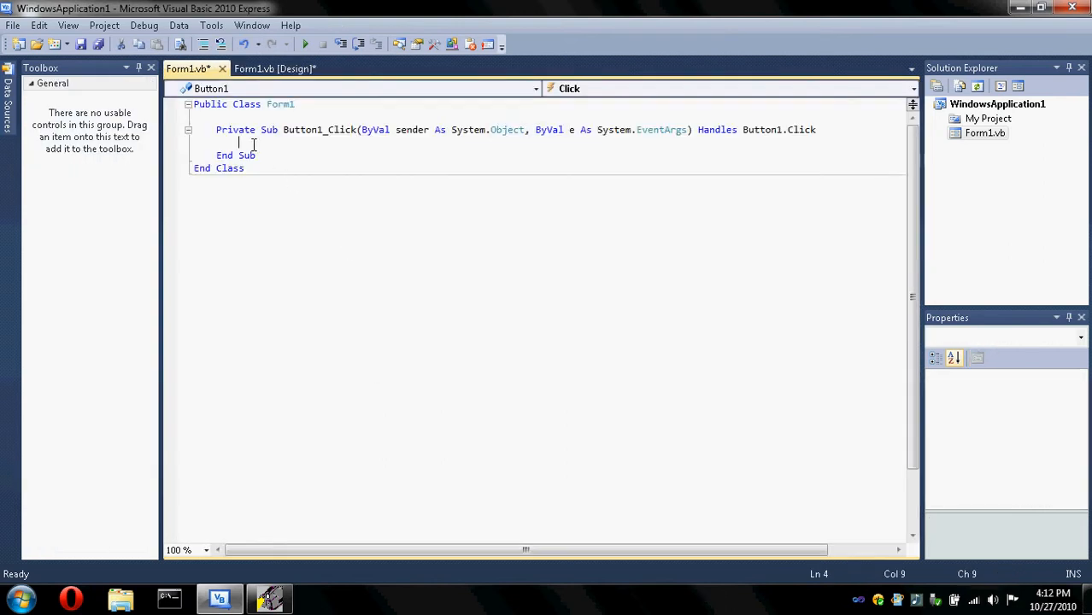
mouse_move(365, 220)
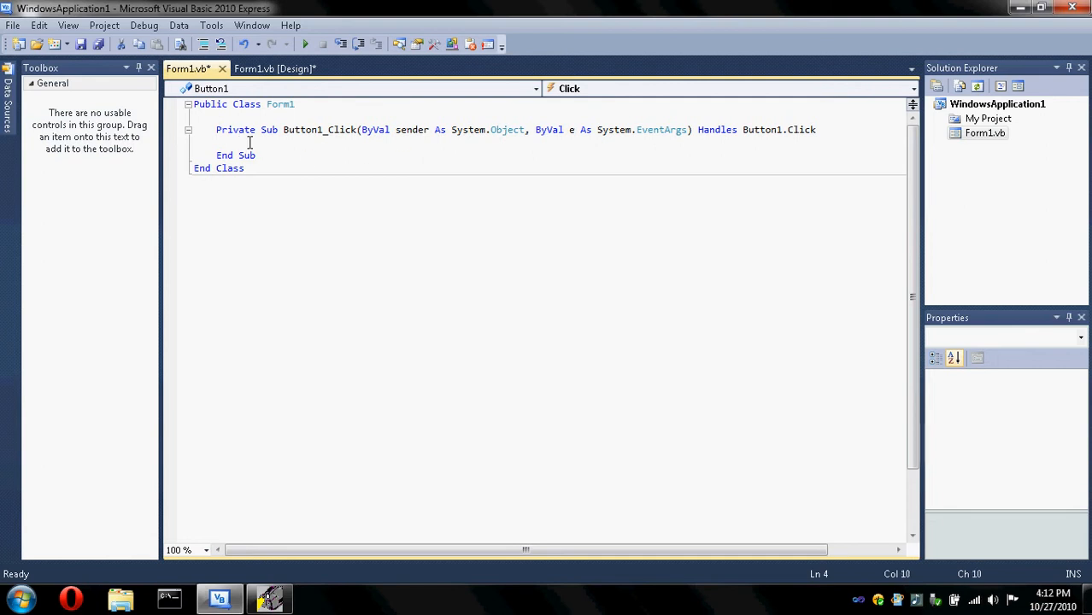
text(dim)
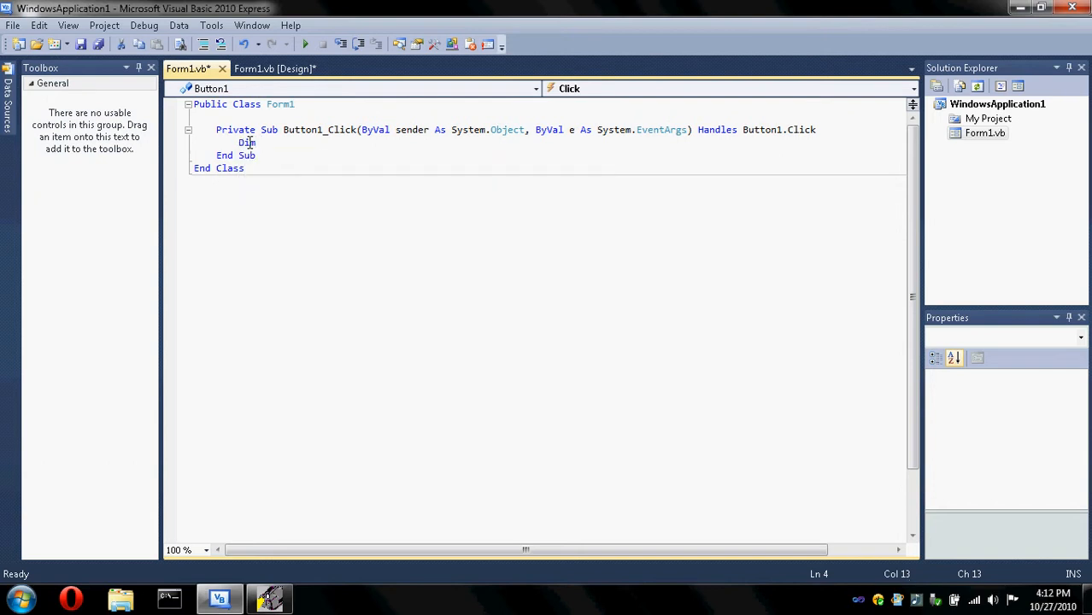
text(Amount)
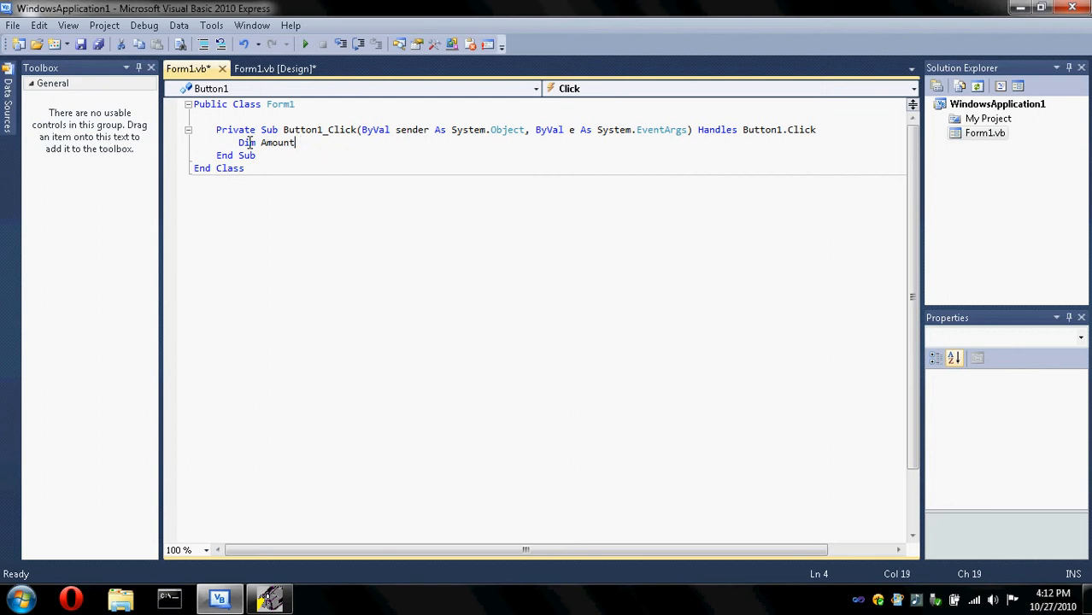
text(= val)
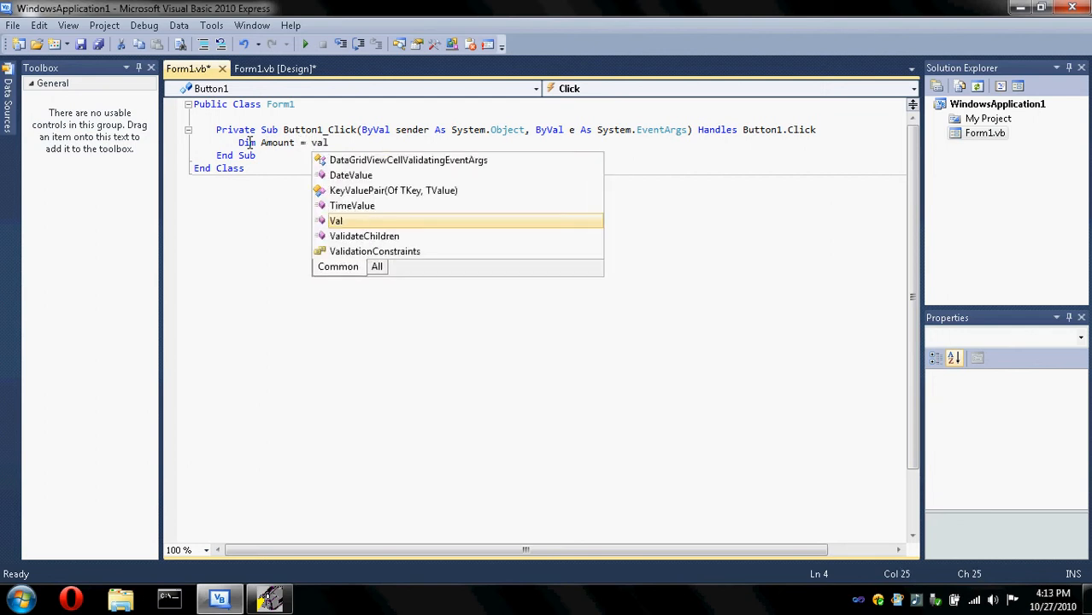
text(l(te)
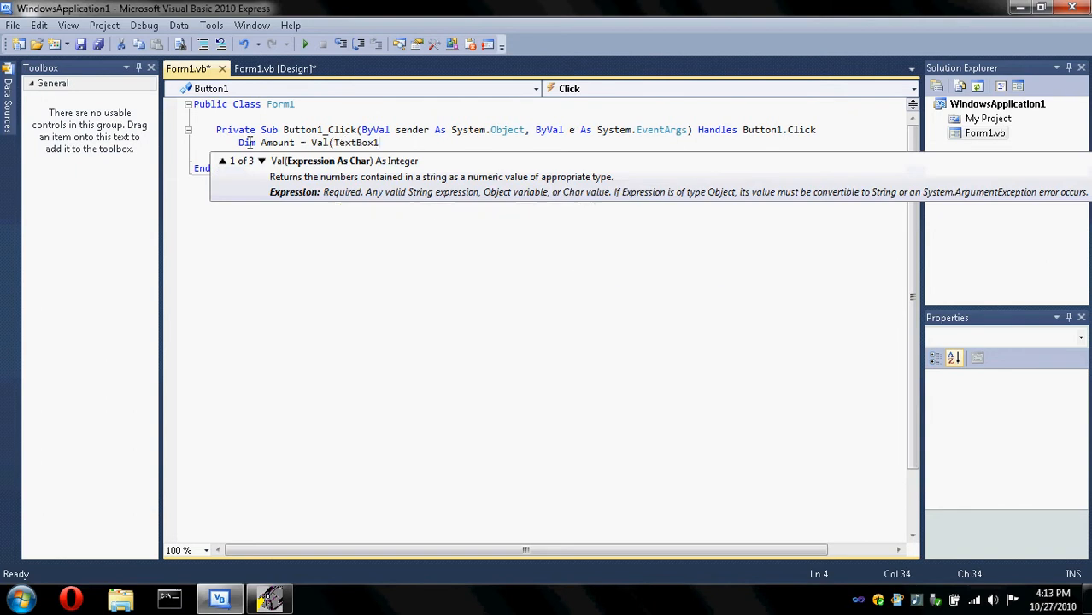
text(.)
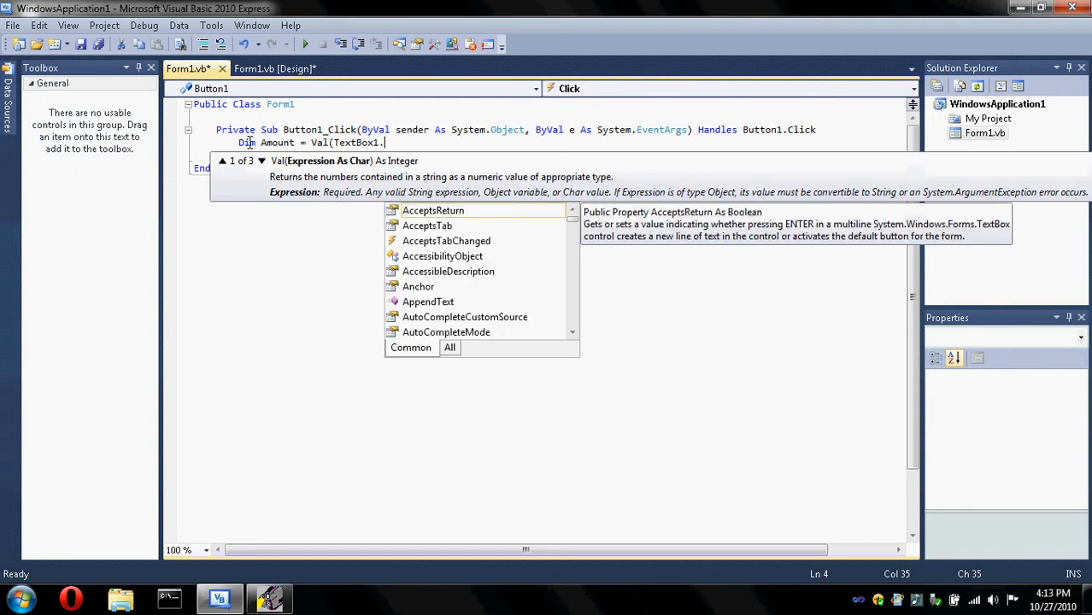
text(Text))
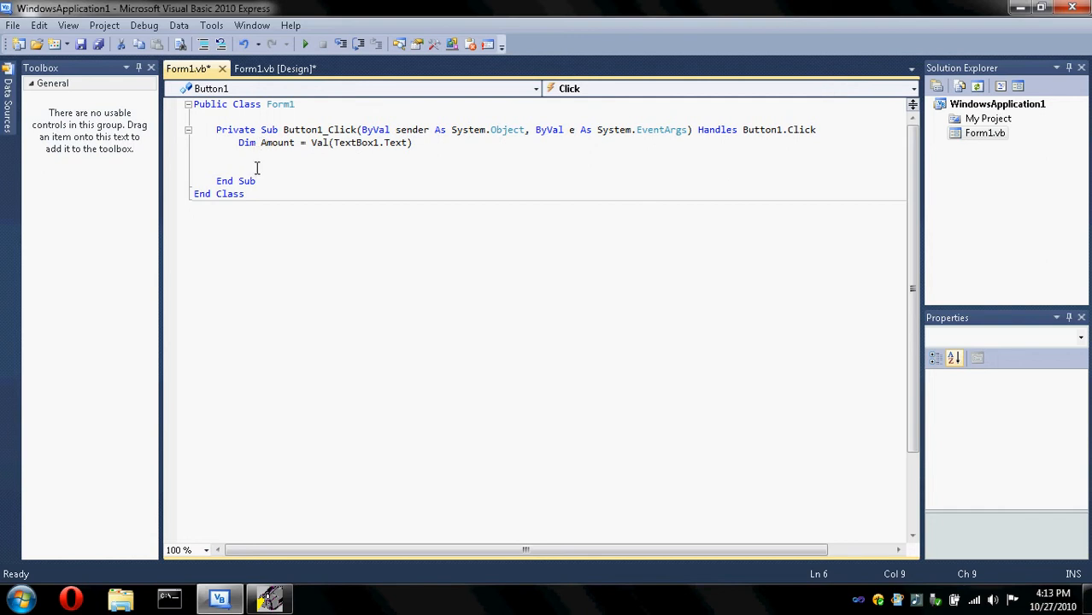
Step: Write If Amount = 1 Then with Label1.Text = "1" inside the block
text(If Amount = 1 Then)
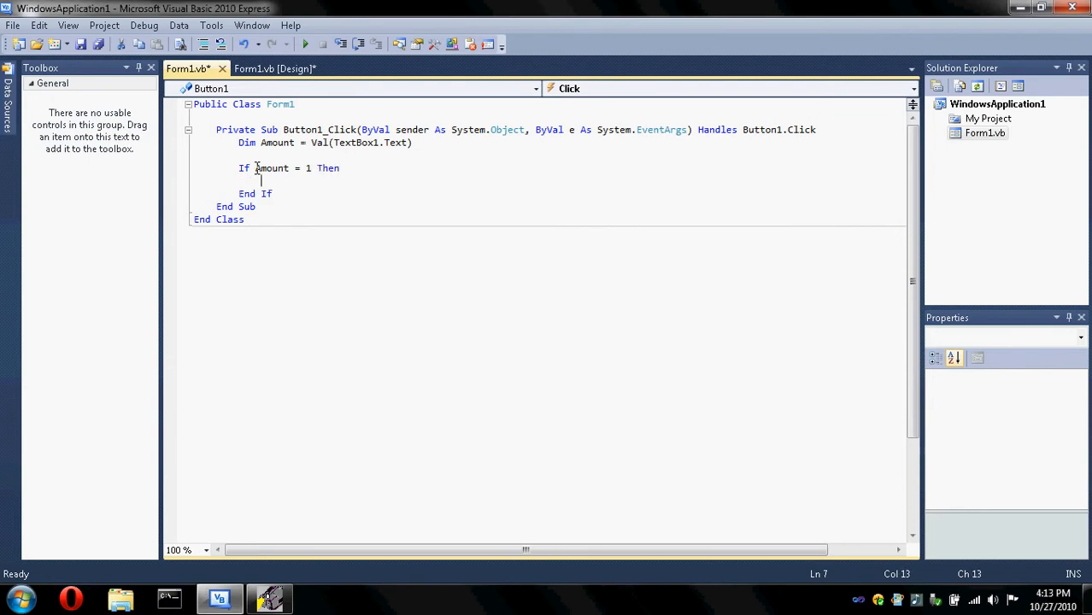
text(lab)
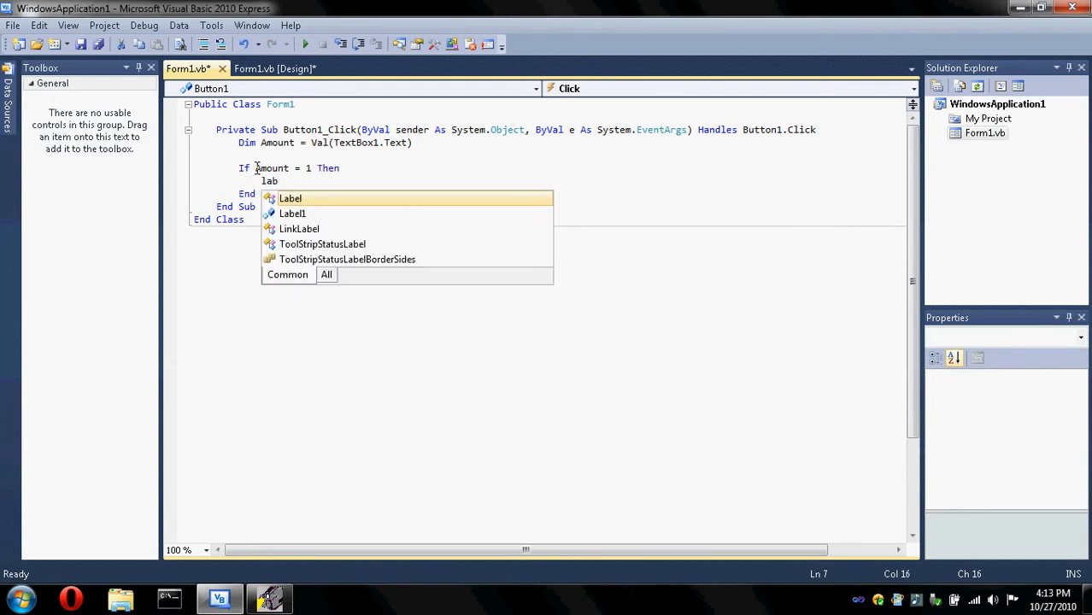
text(Label1 =)
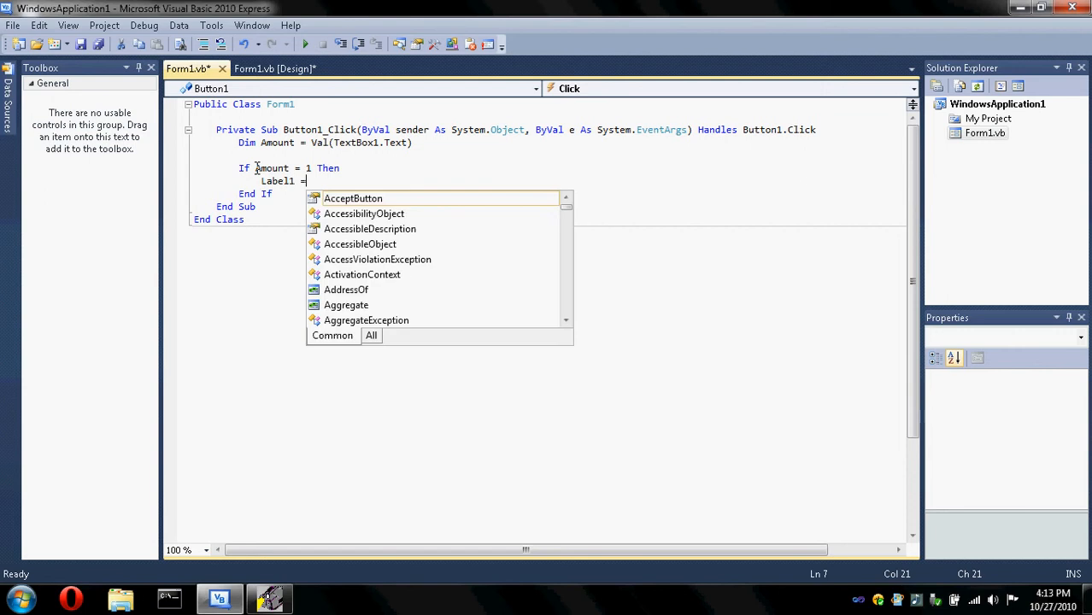
text("1")
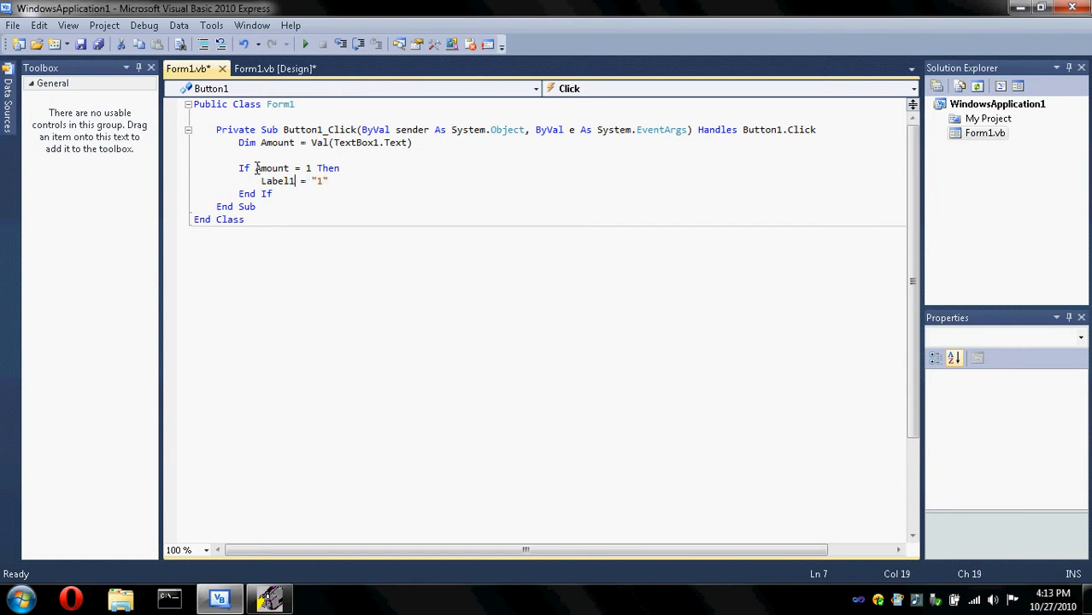
text(.Text)
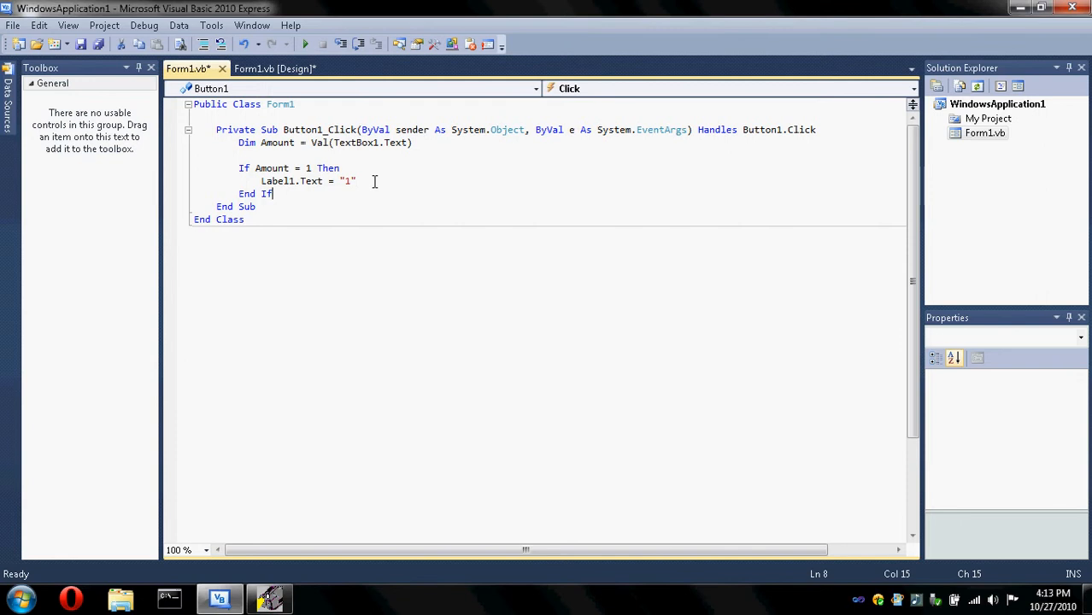
Step: Begin the next condition testing Amount = 2 Then
text(If a)
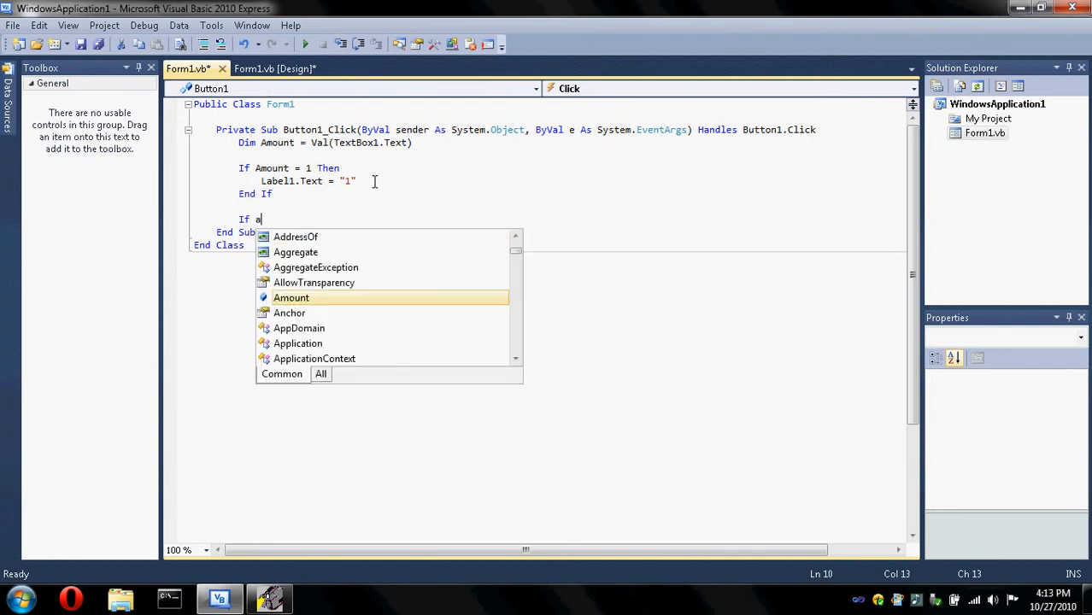
text(mount)
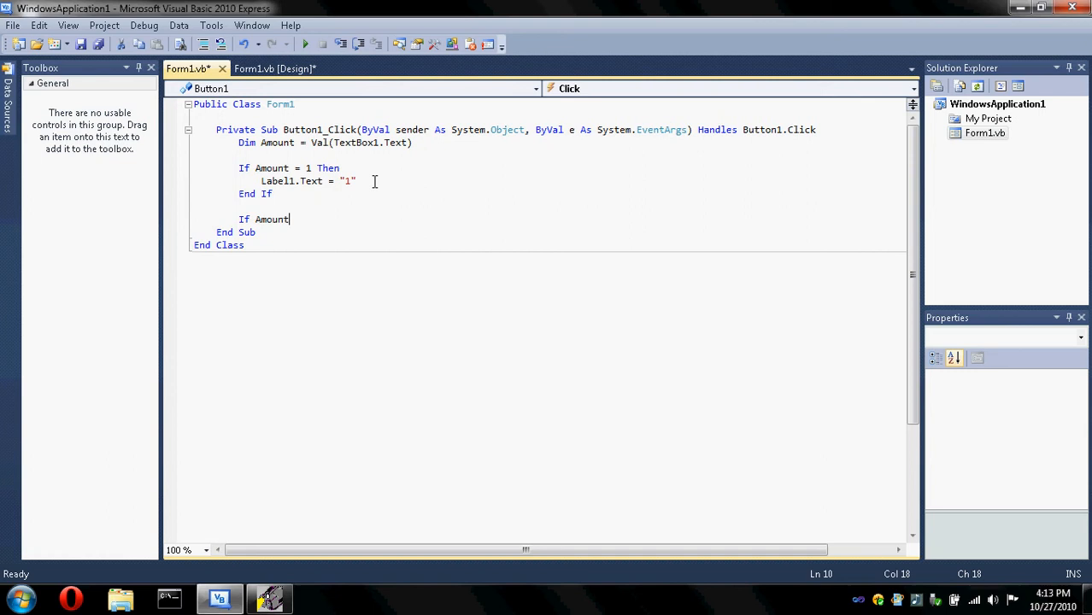
text(= 2 the)
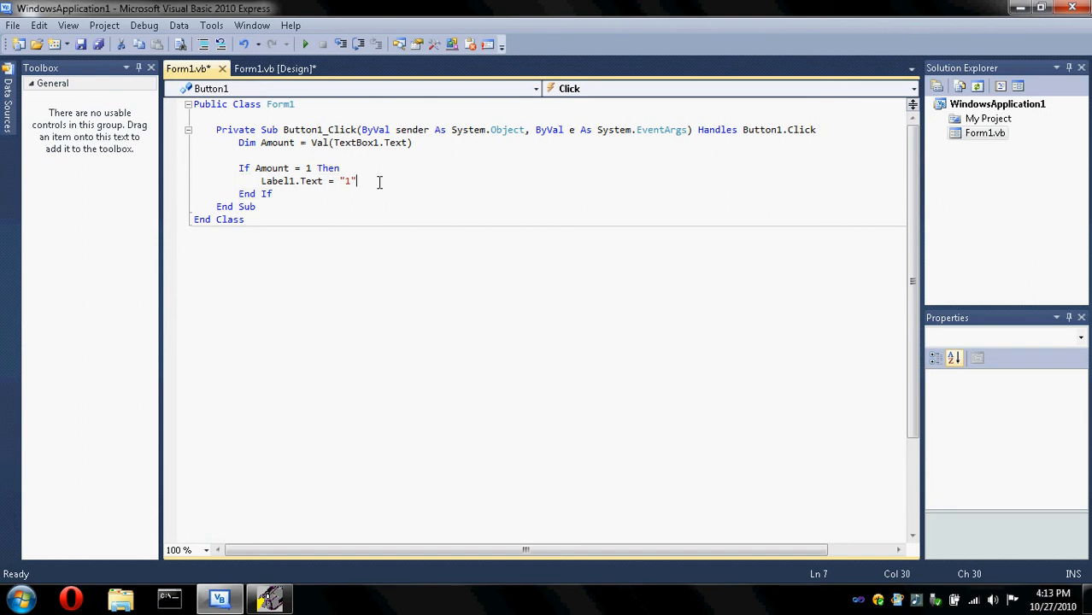
Step: Complete ElseIf Amount = 2 Then setting Label1.Text = "2"
text(else)
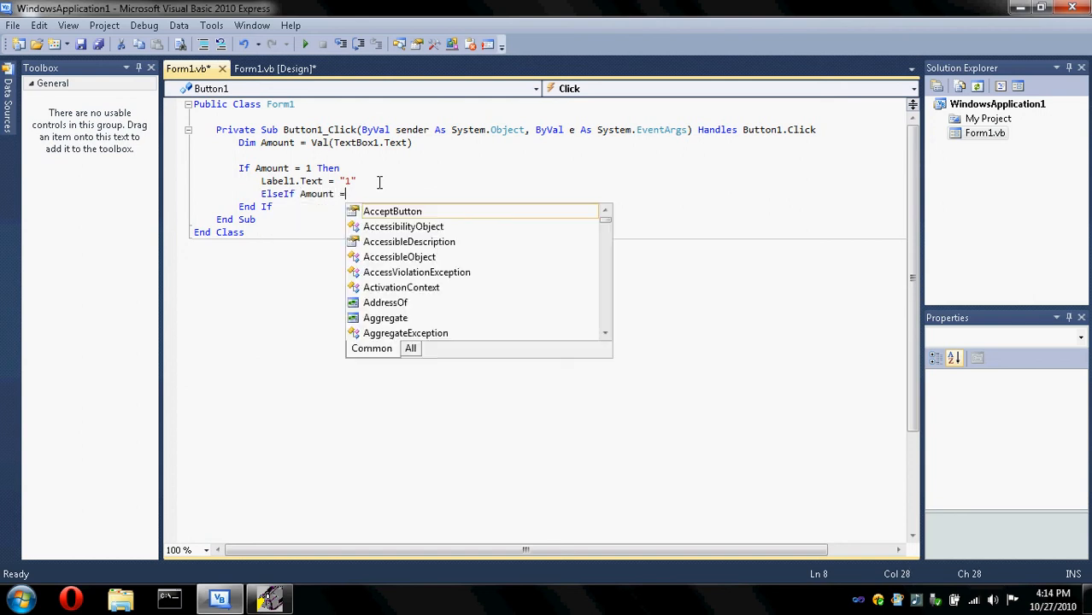
text(2 Then)
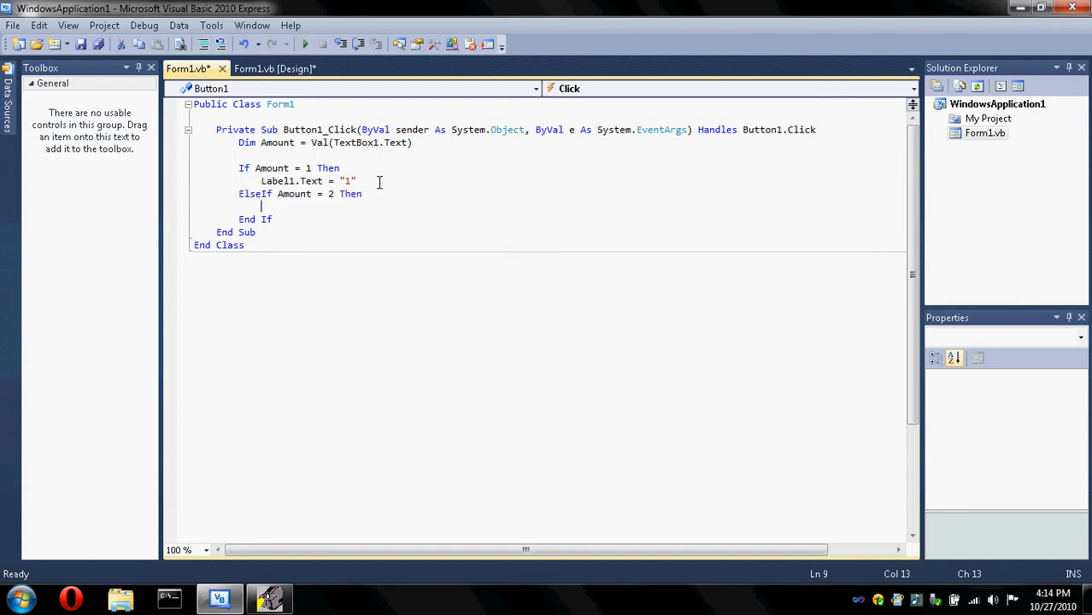
text(la)
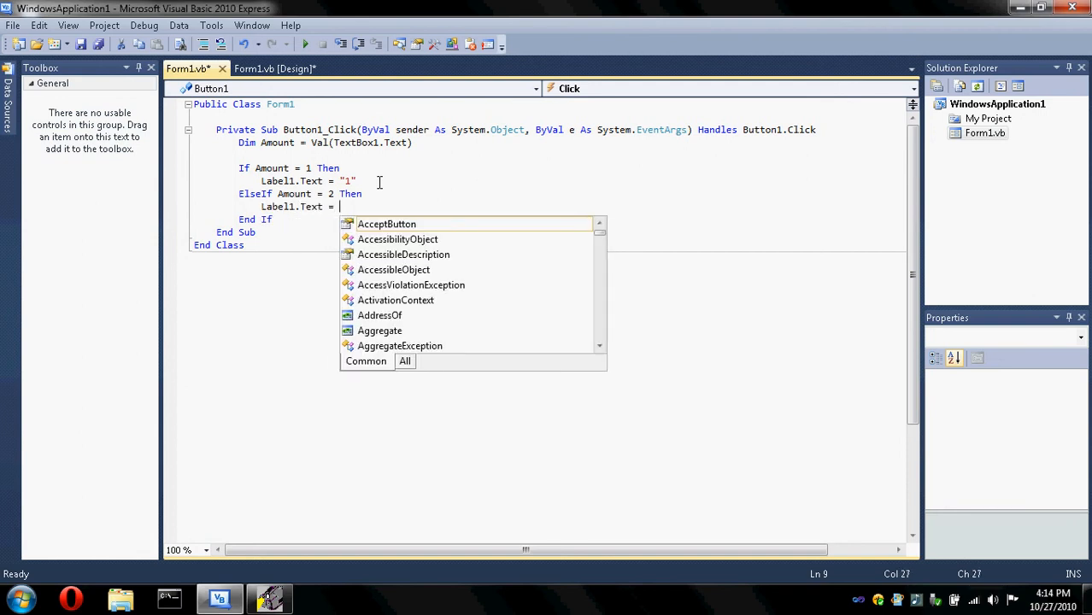
text("2")
text(Else)
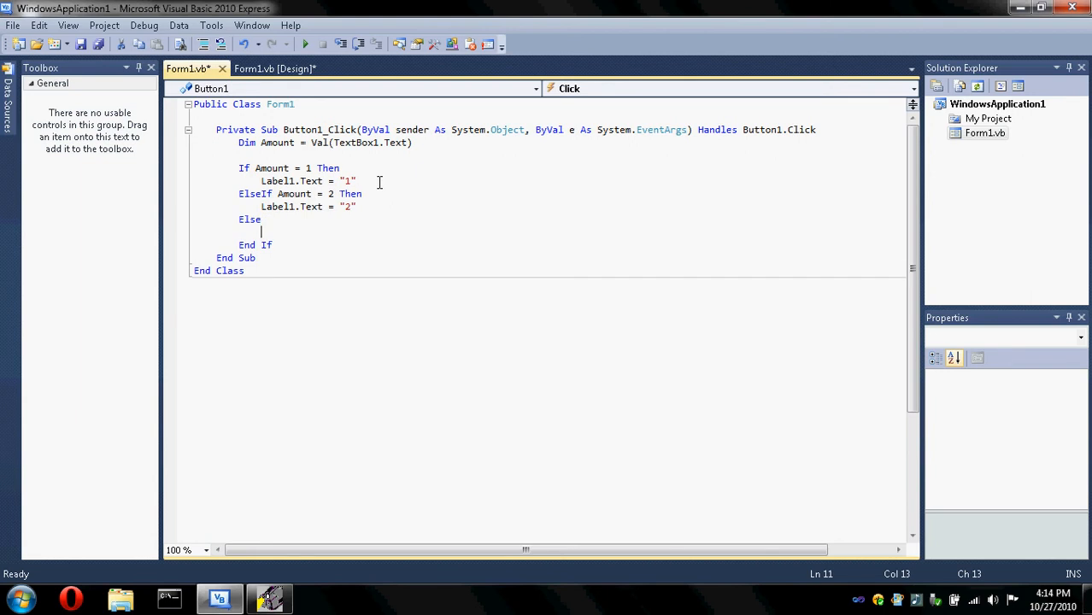
Step: Add the Else branch setting Label1.Text = "ERROR" before End If
text(Label1)
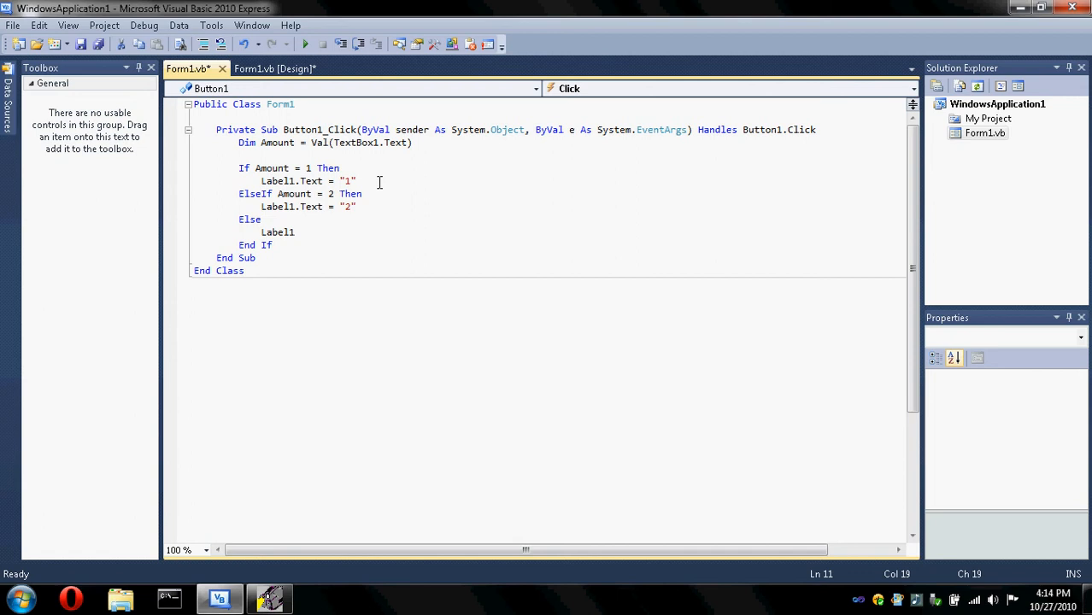
text(.Text -)
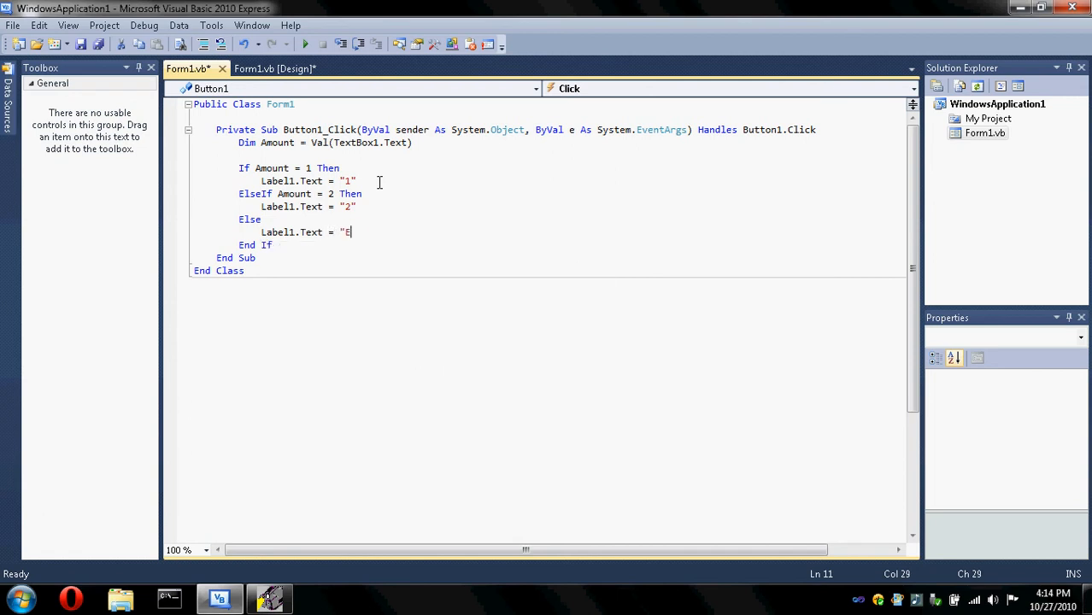
text(RROR")
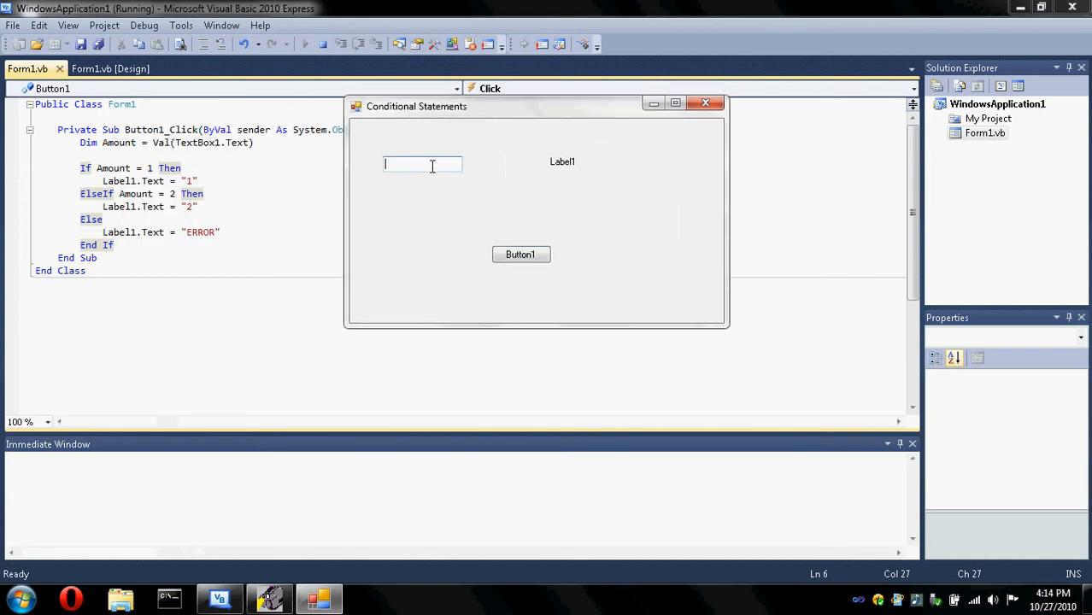
click(522, 253)
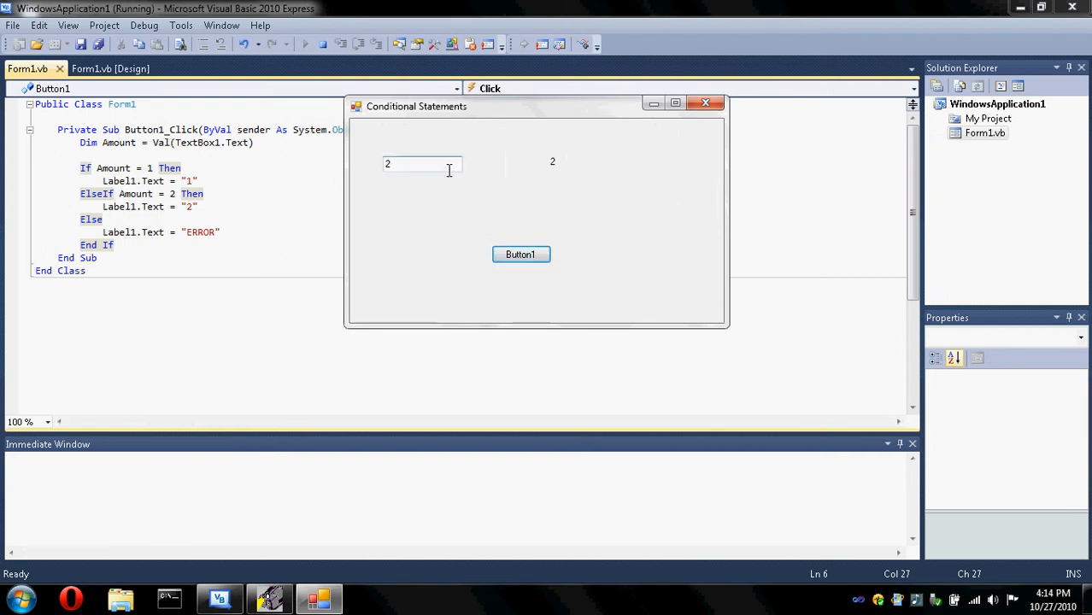
text(46546)
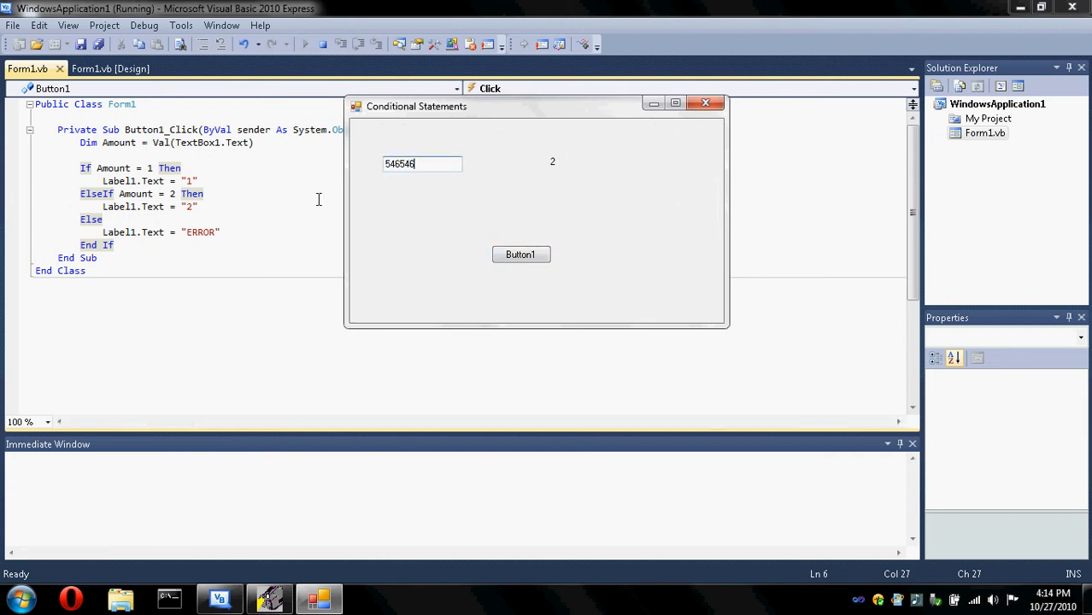
click(521, 253)
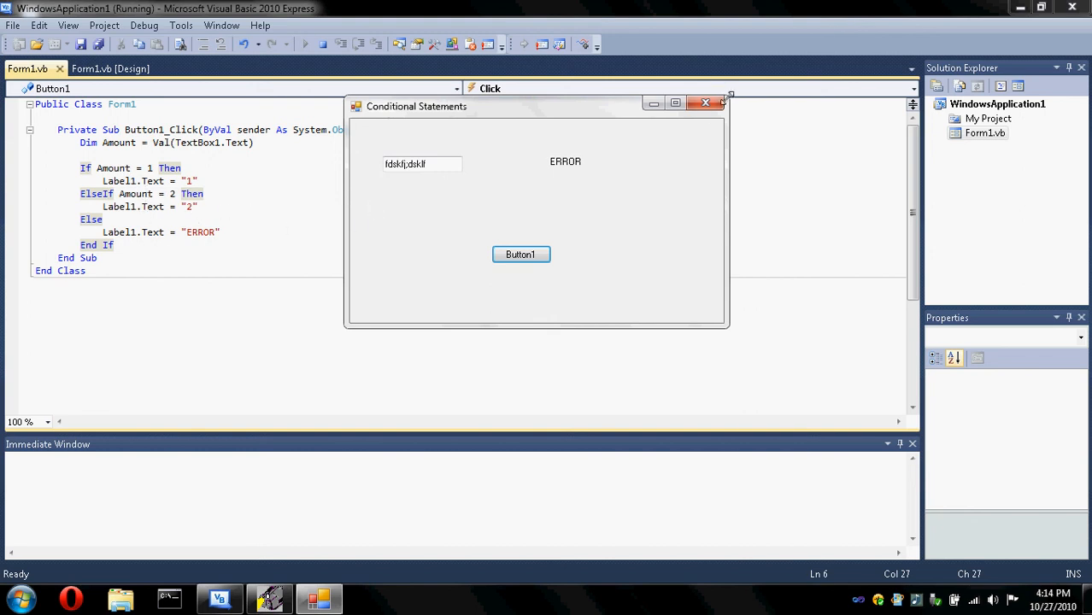
click(721, 102)
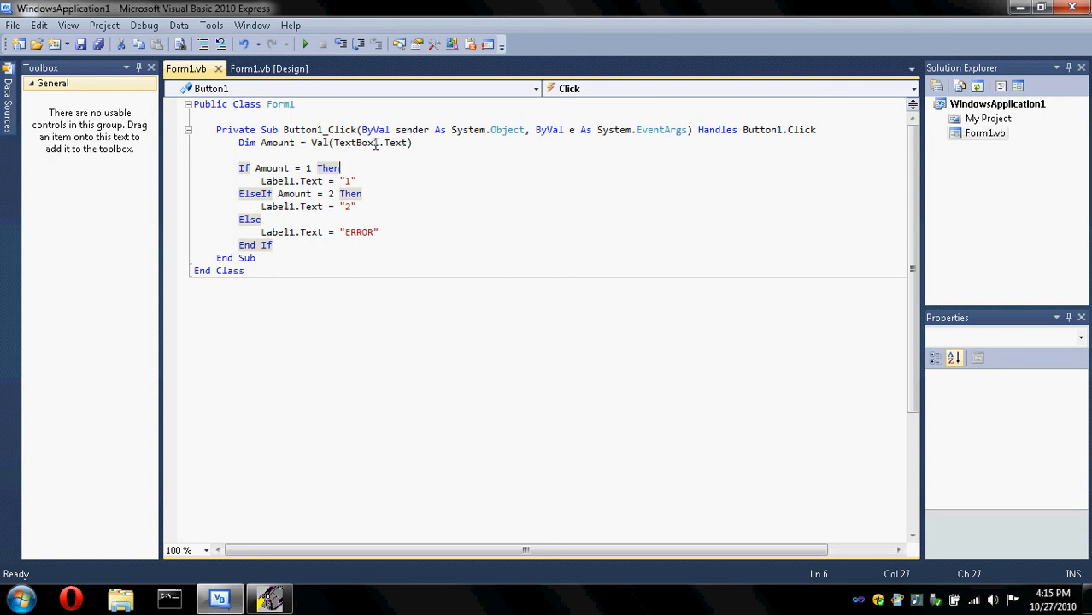
mouse_move(345, 342)
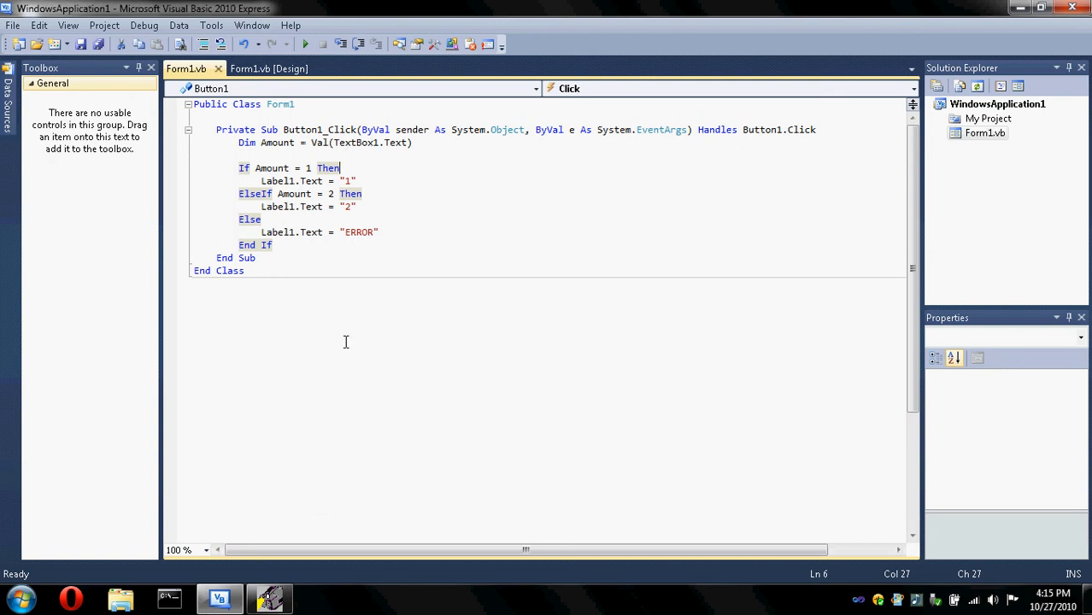